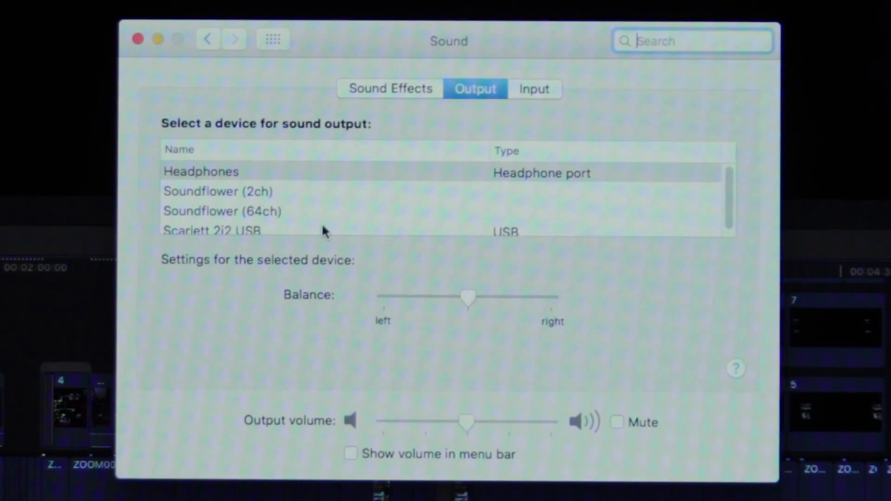
- Select Scarlett 2i2 USB in the Output device list, replacing Headphones
left_click(212, 226)
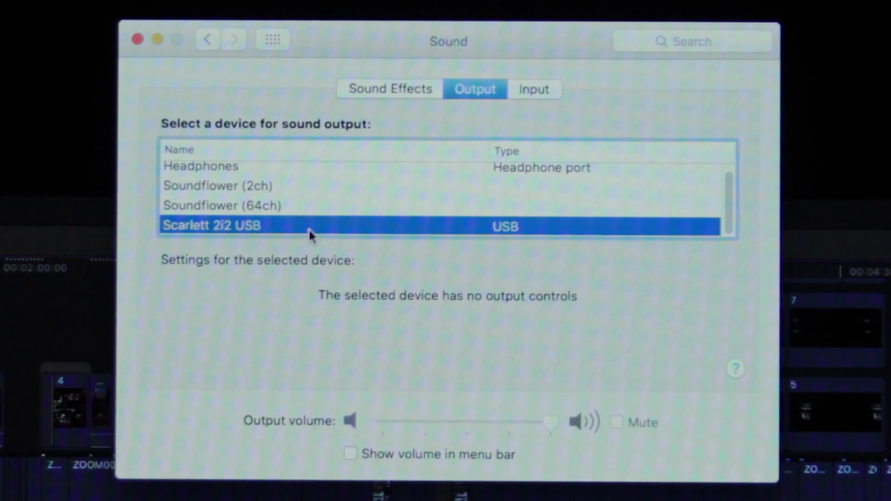